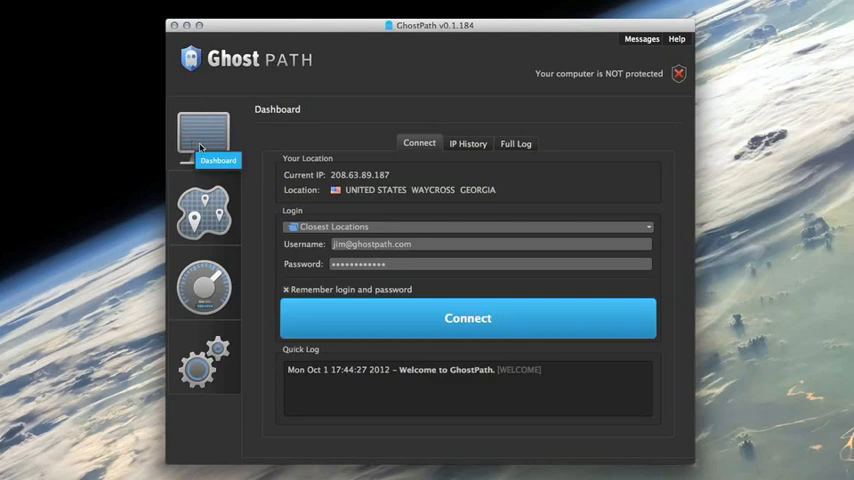
mouse_move(296, 144)
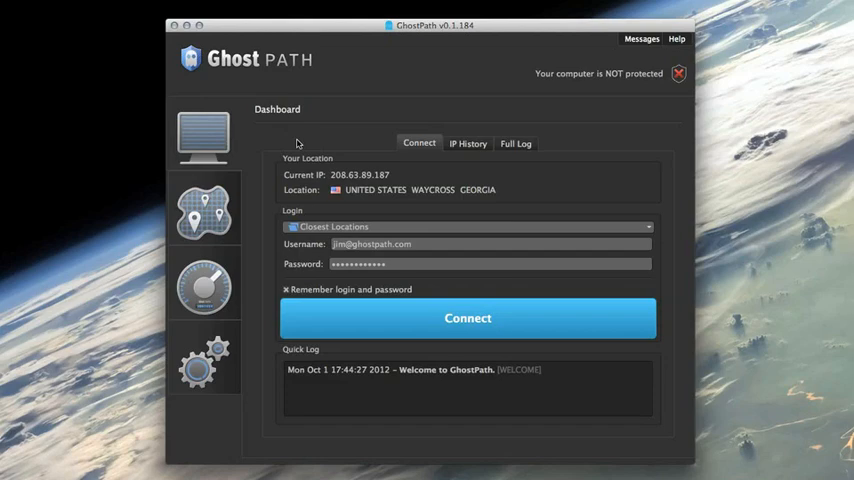
mouse_move(328, 232)
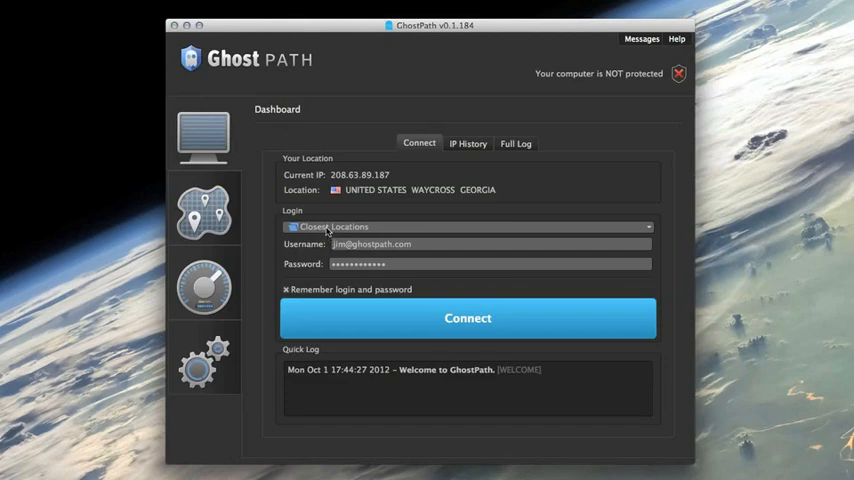
Connect to the closest VPN location from the Dashboard, then disconnect back to unprotected.
left_click(468, 226)
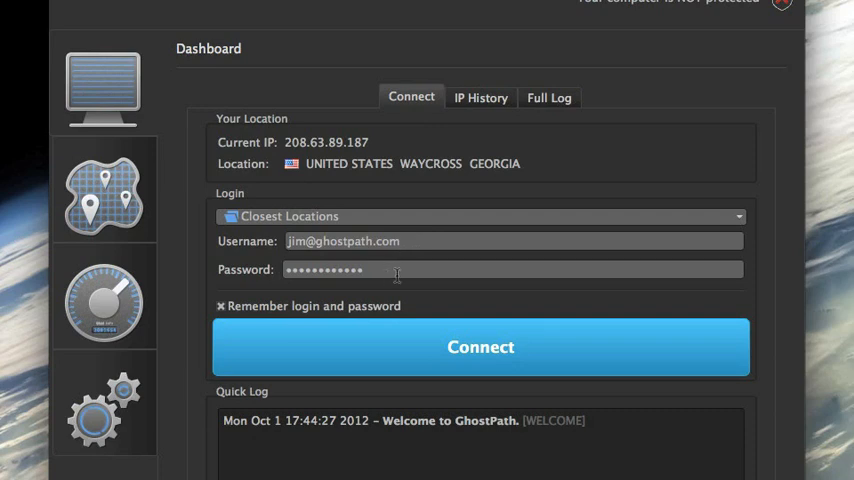
scroll("down", 3)
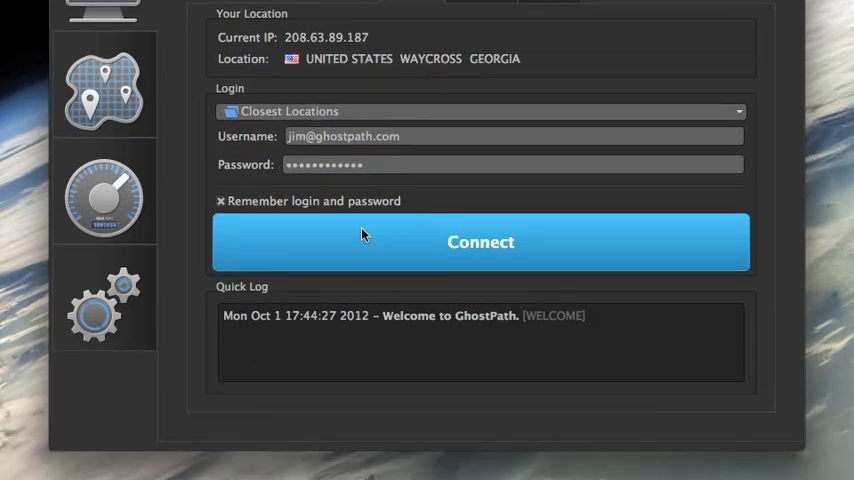
mouse_move(352, 232)
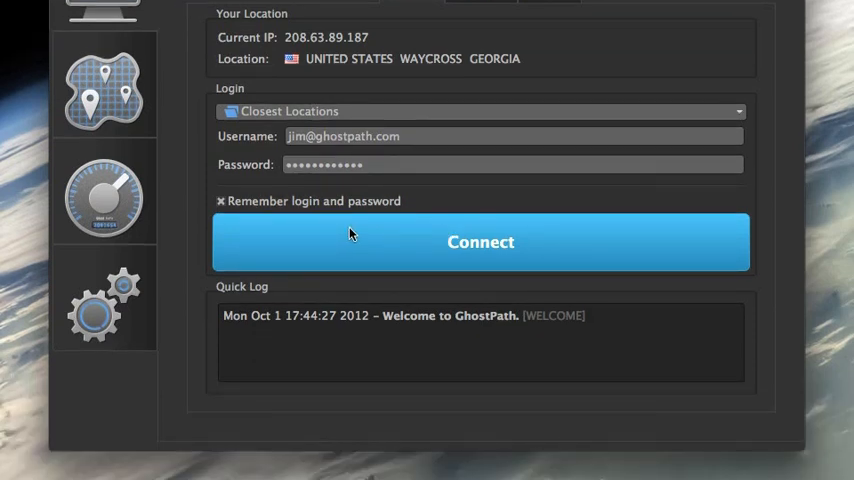
left_click(480, 242)
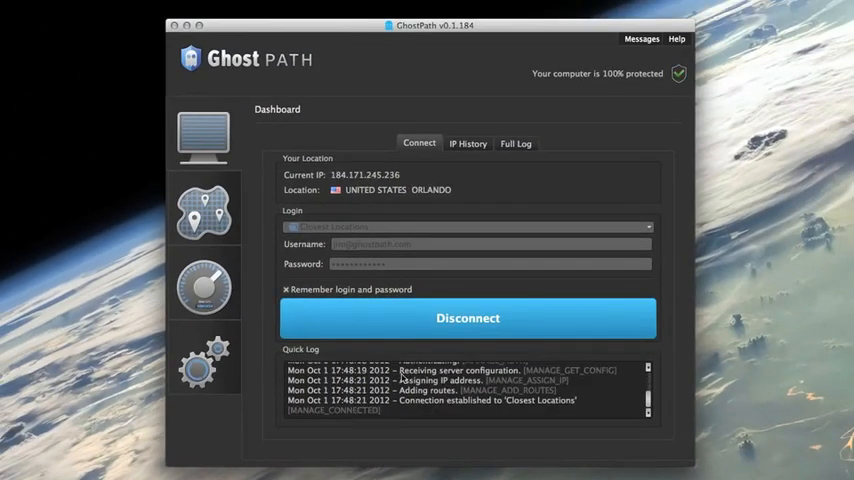
mouse_move(544, 192)
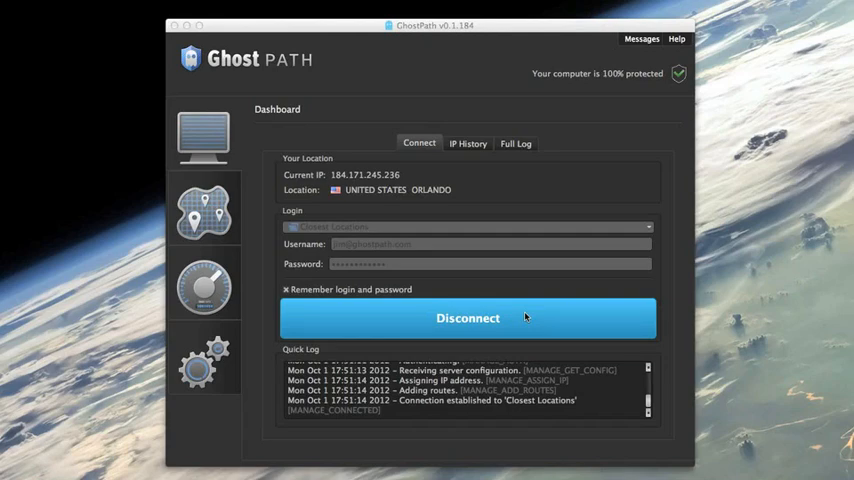
left_click(468, 318)
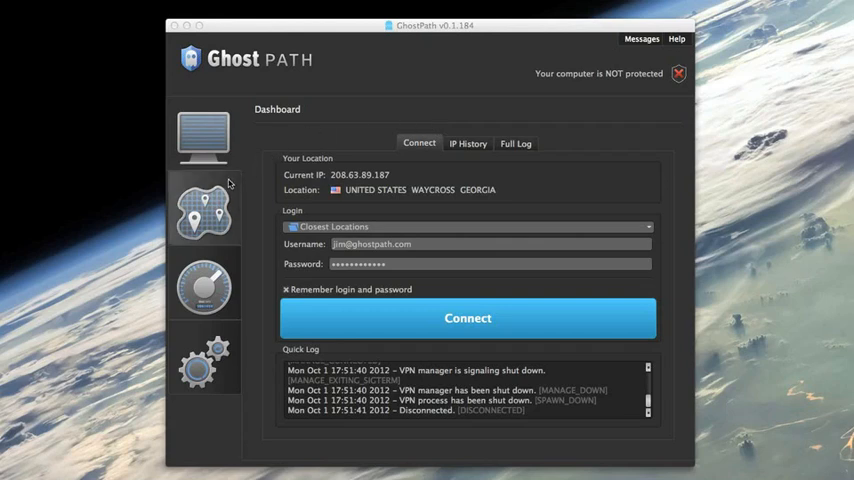
mouse_move(204, 210)
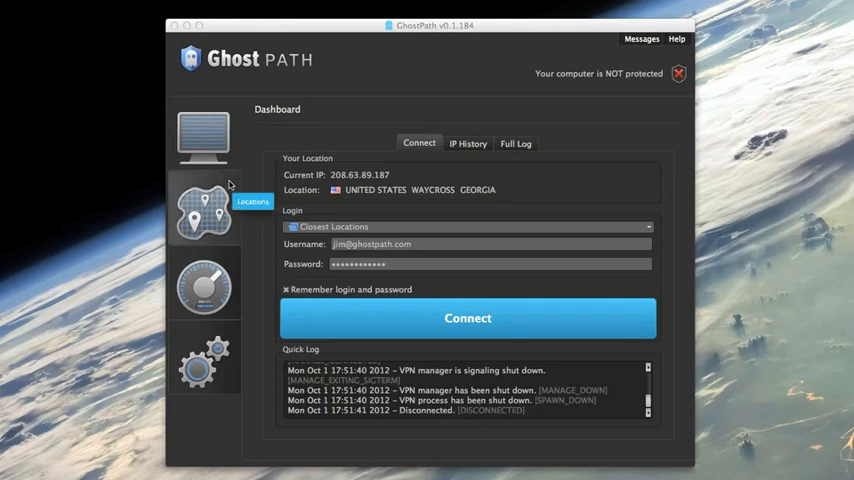
mouse_move(208, 180)
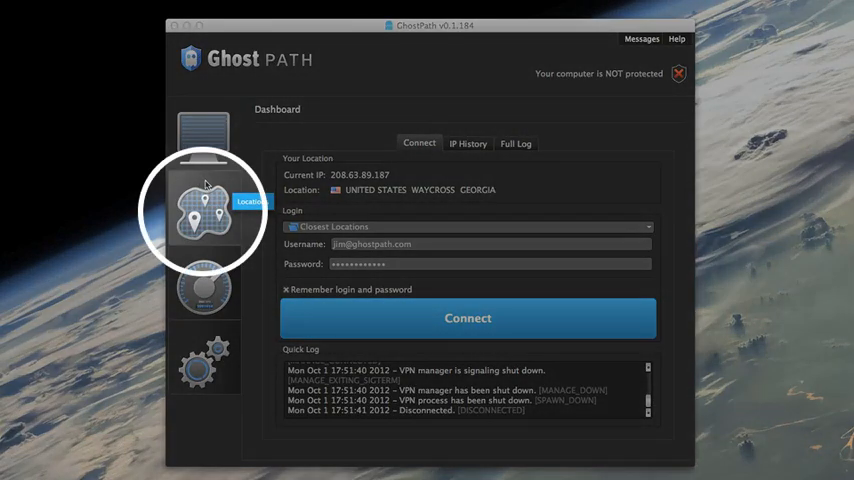
Expand the Rochester entry under United Kingdom in Locations to reveal its individual server.
left_click(204, 212)
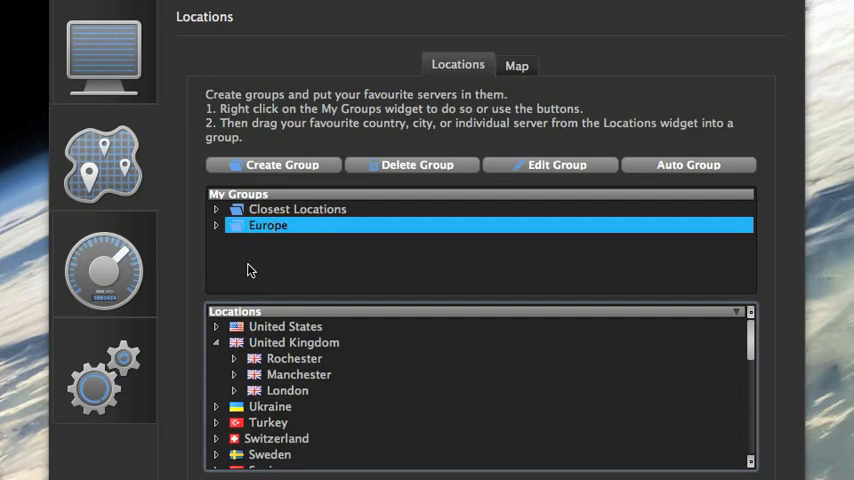
left_click(294, 358)
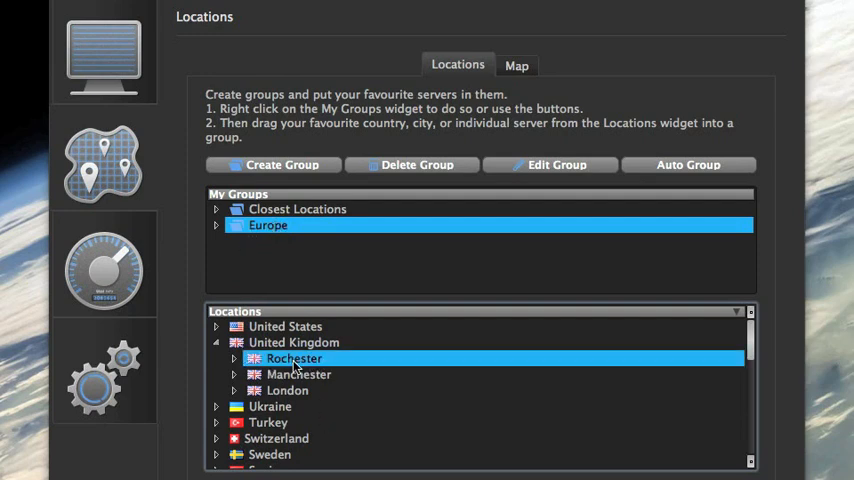
left_click(216, 358)
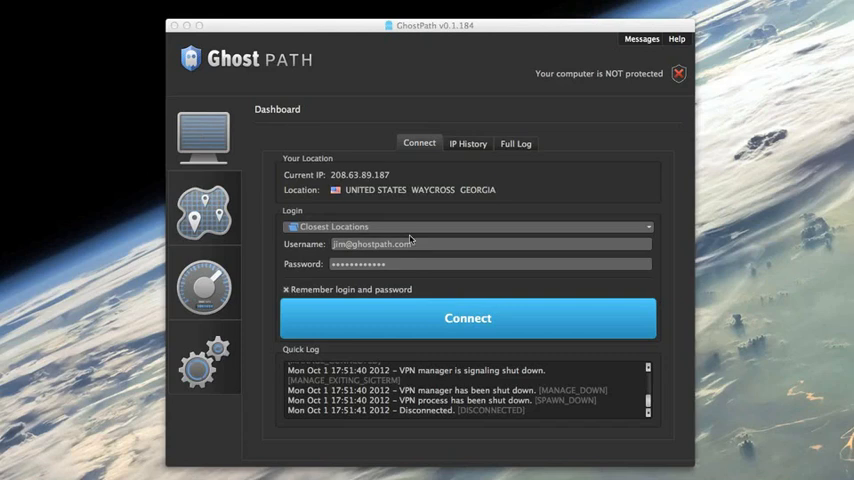
left_click(468, 226)
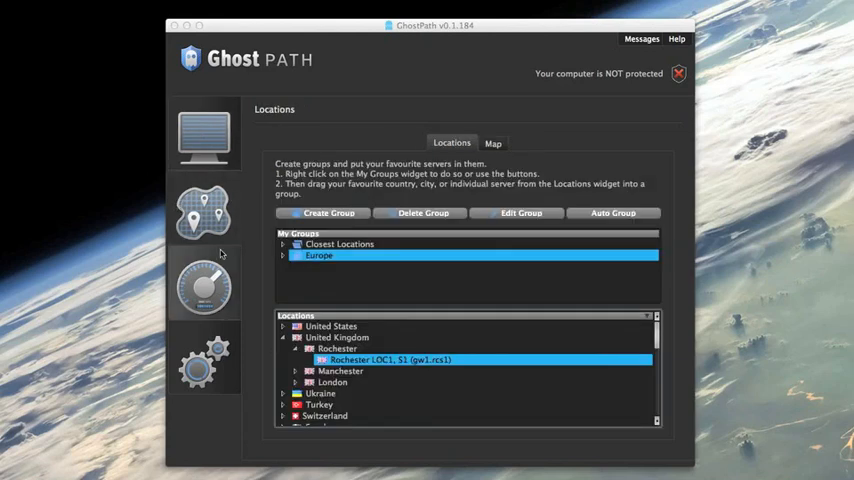
mouse_move(220, 288)
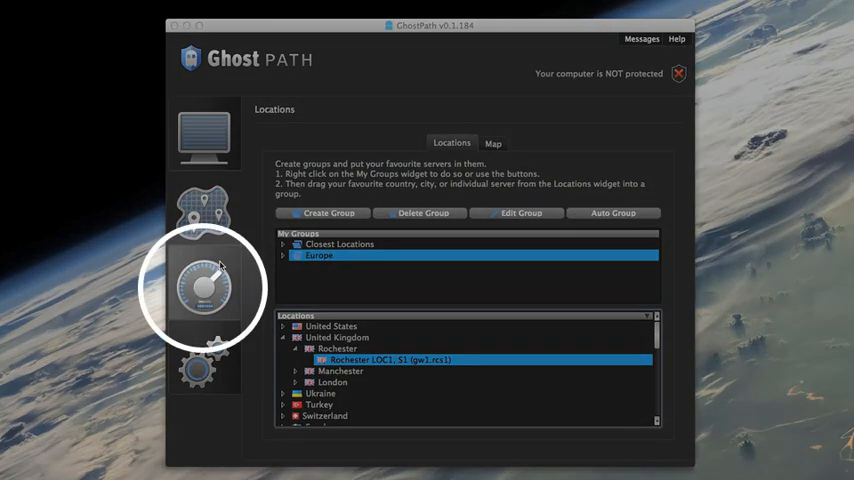
Show the Speed Guide listing servers by distance with ping, express and full test options.
left_click(204, 290)
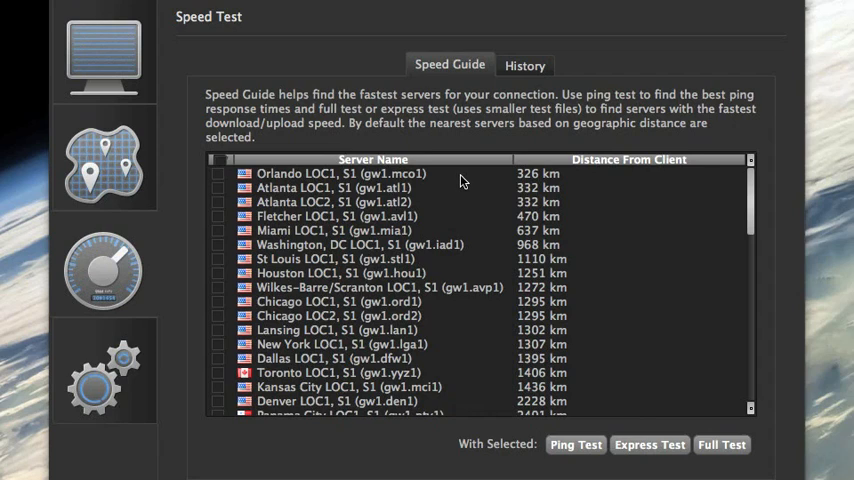
mouse_move(468, 176)
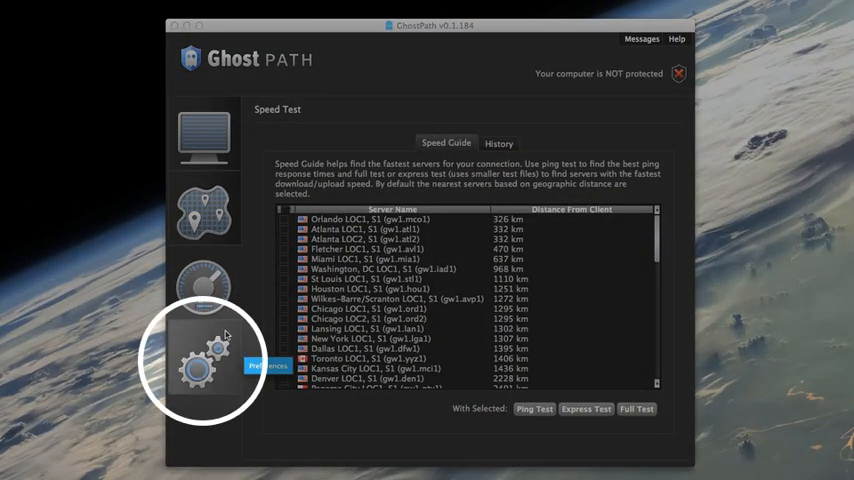
Review the Networking and General preferences, then go back to the unprotected Dashboard.
left_click(204, 360)
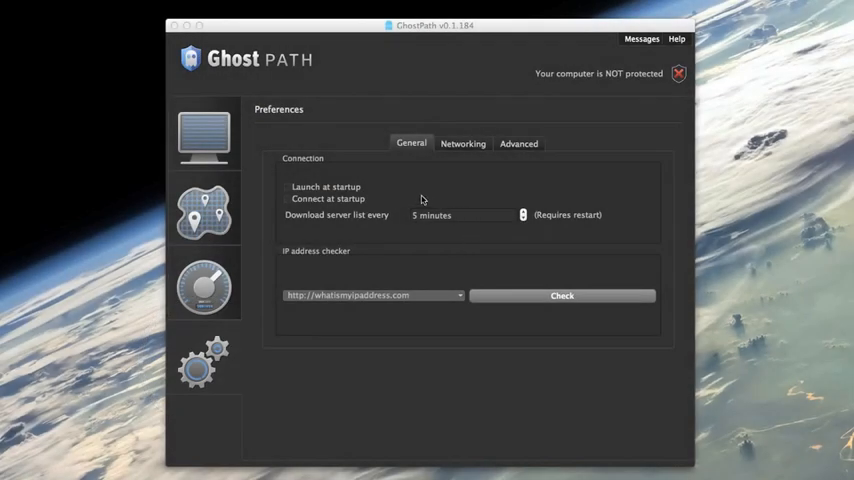
mouse_move(512, 180)
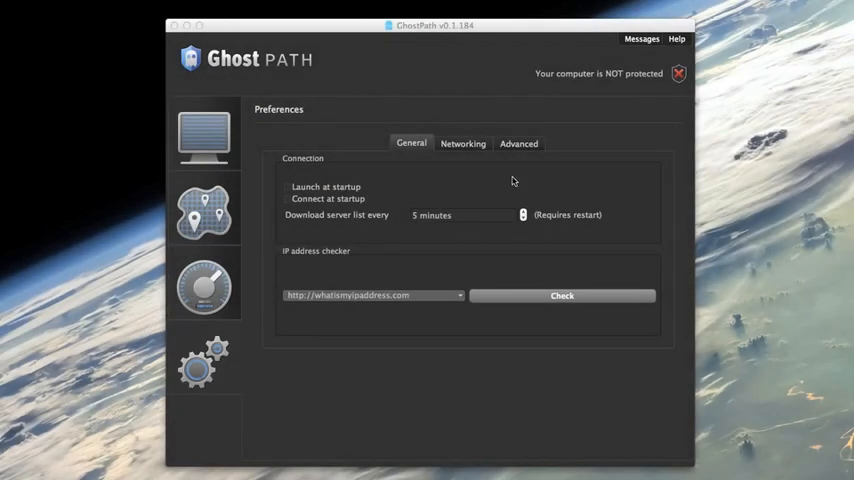
mouse_move(460, 160)
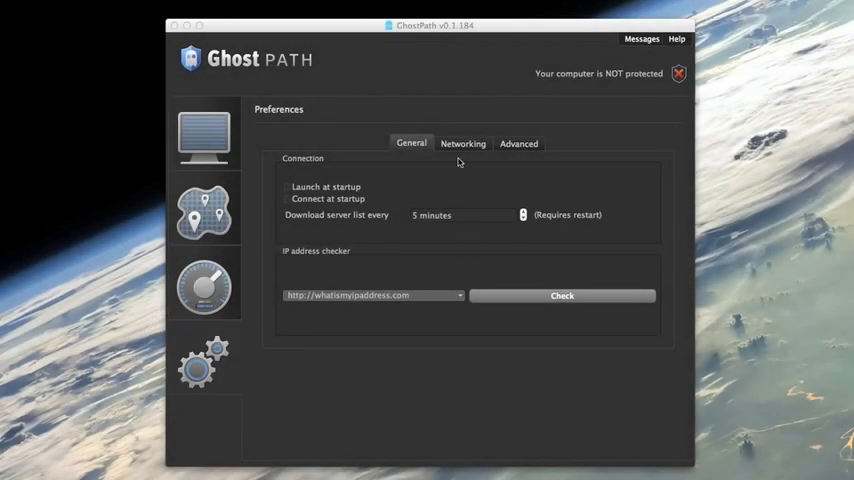
left_click(464, 144)
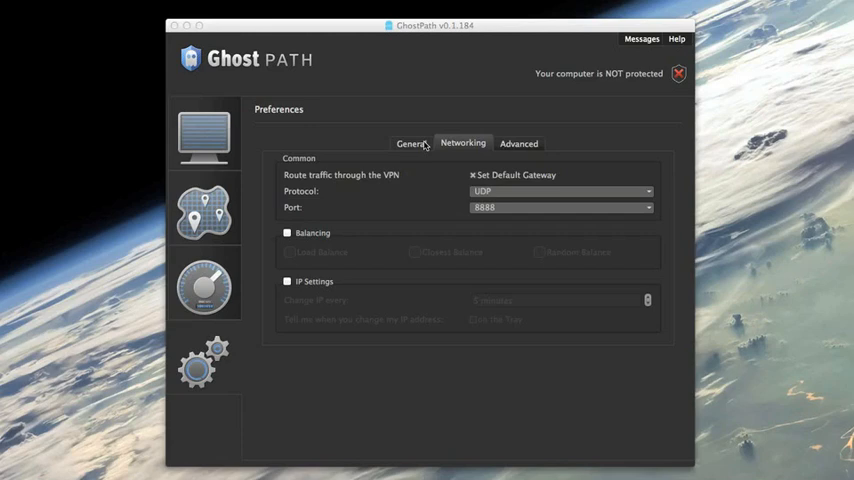
left_click(412, 144)
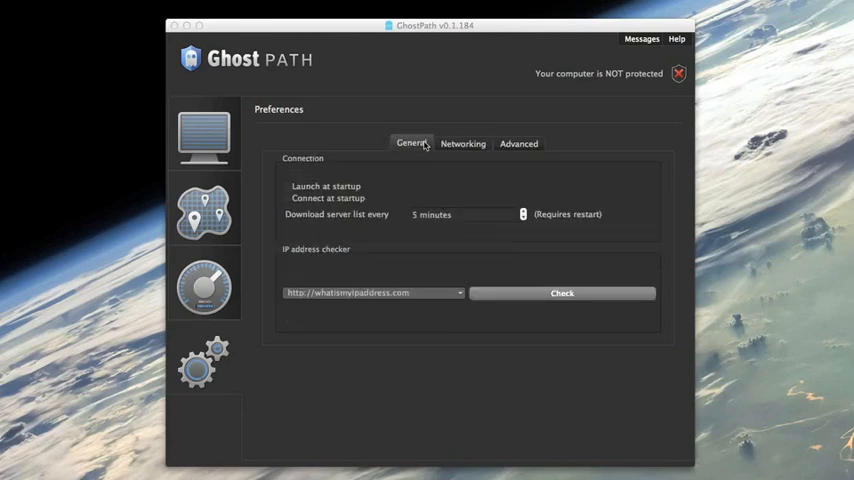
left_click(204, 136)
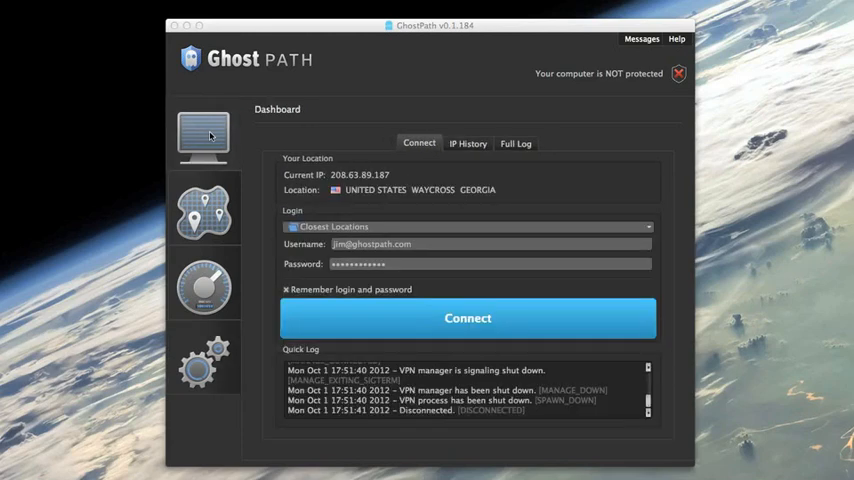
mouse_move(448, 84)
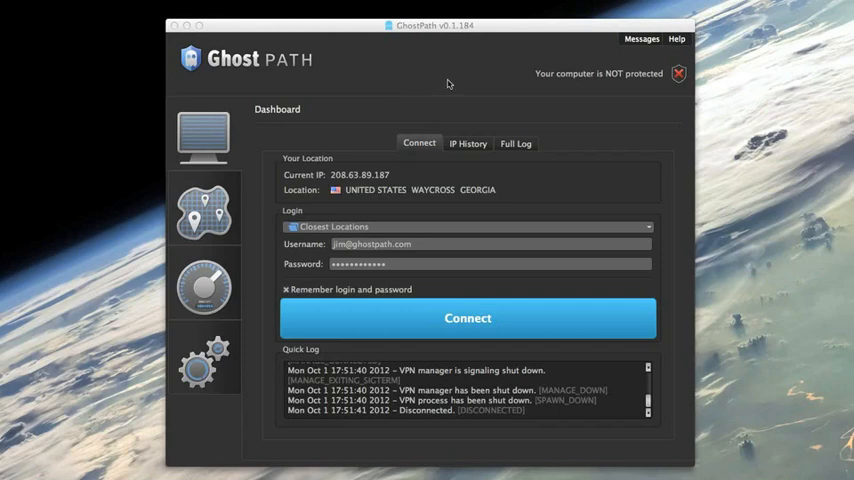
mouse_move(480, 72)
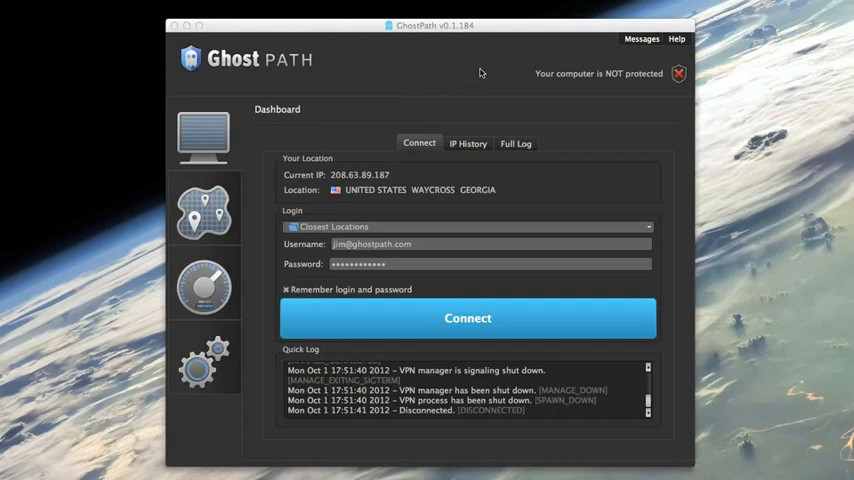